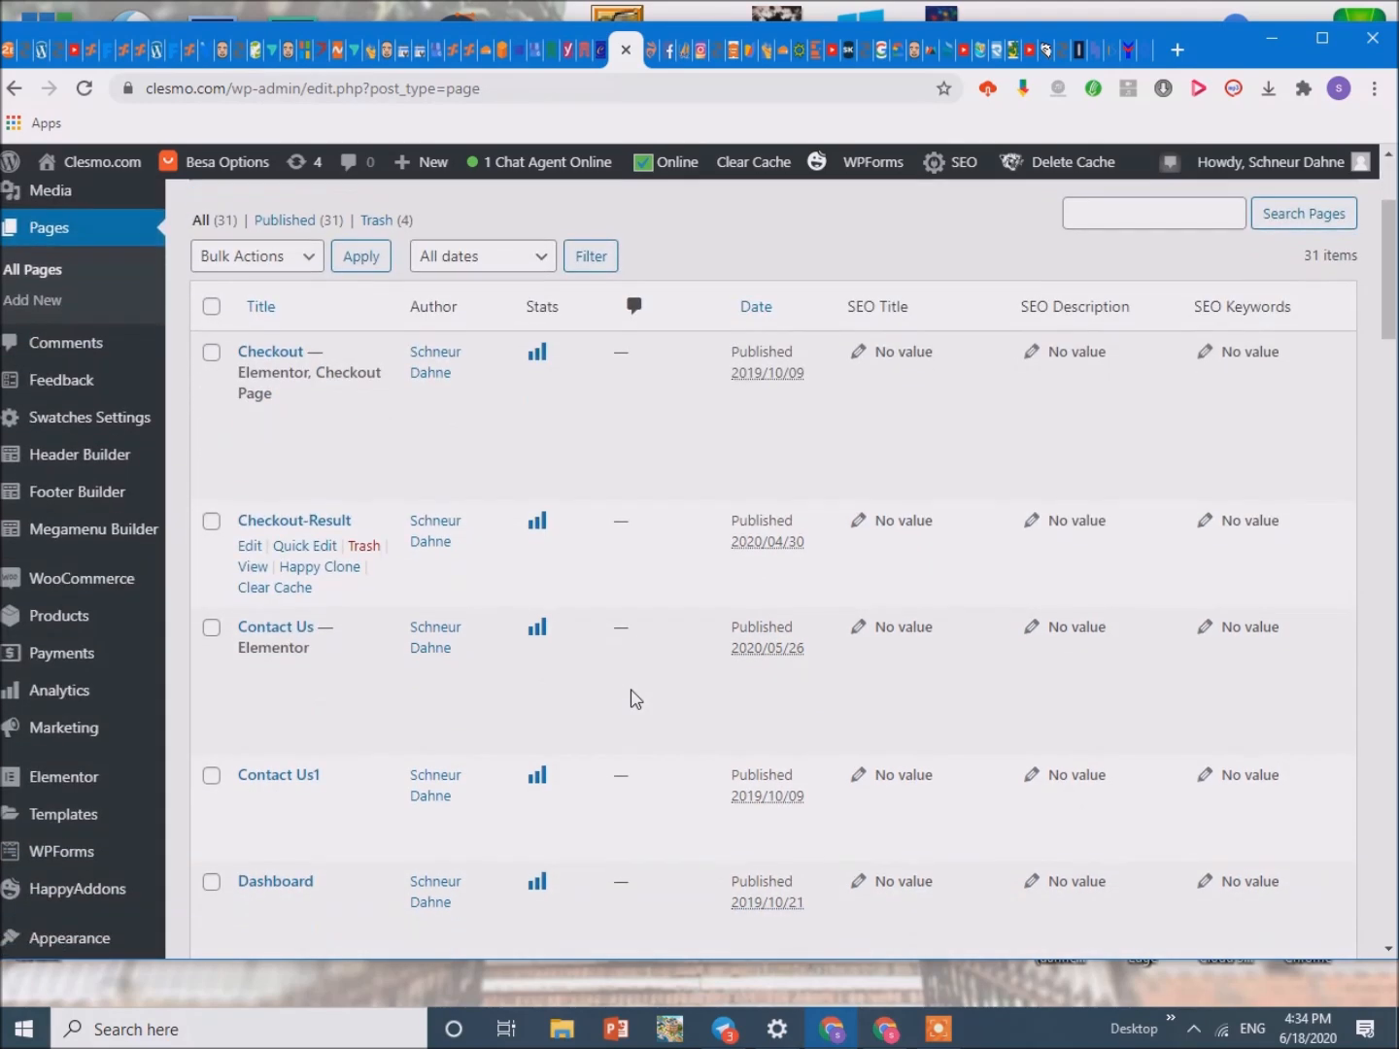
Launch 'Edit with Elementor' on the Home front page from the WordPress Pages list.
scroll(down, 3)
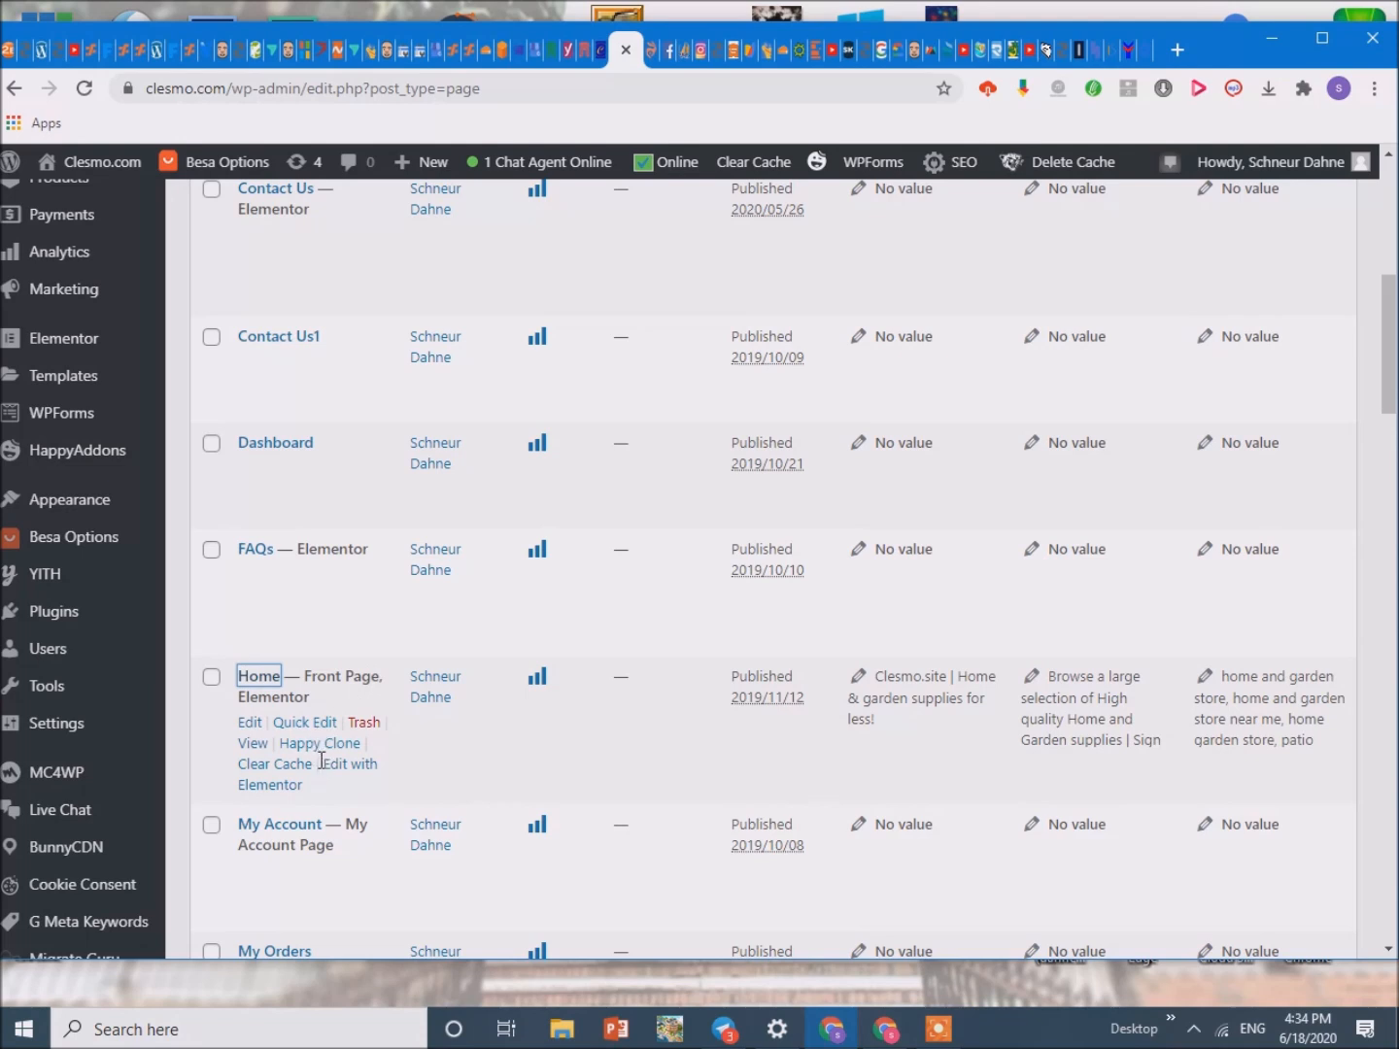
mouse_move(270, 785)
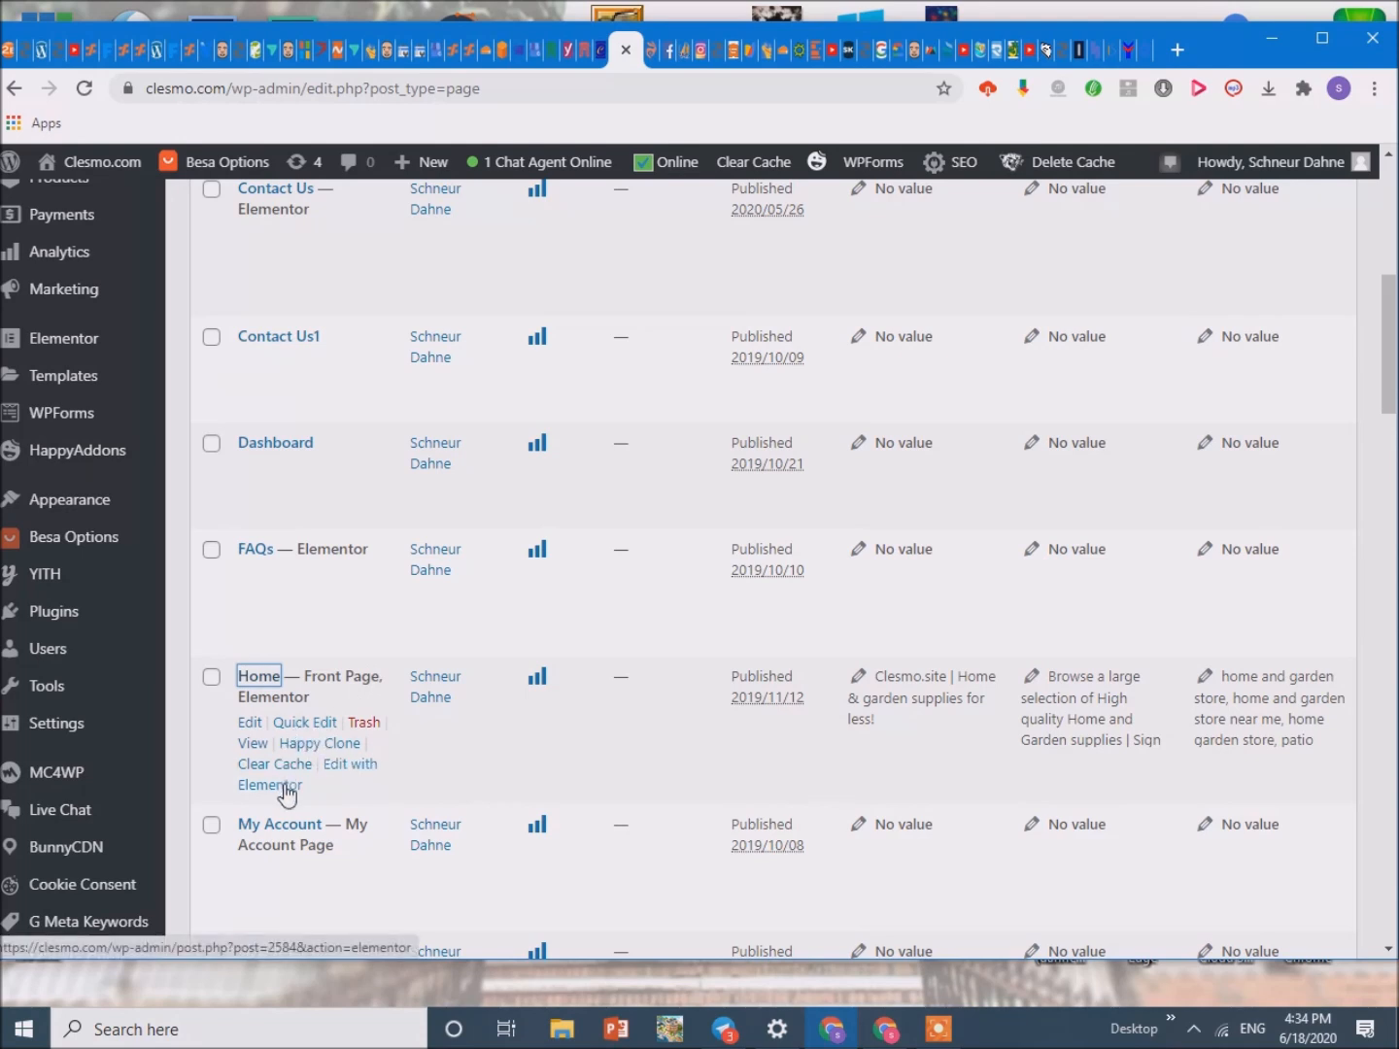
click(307, 773)
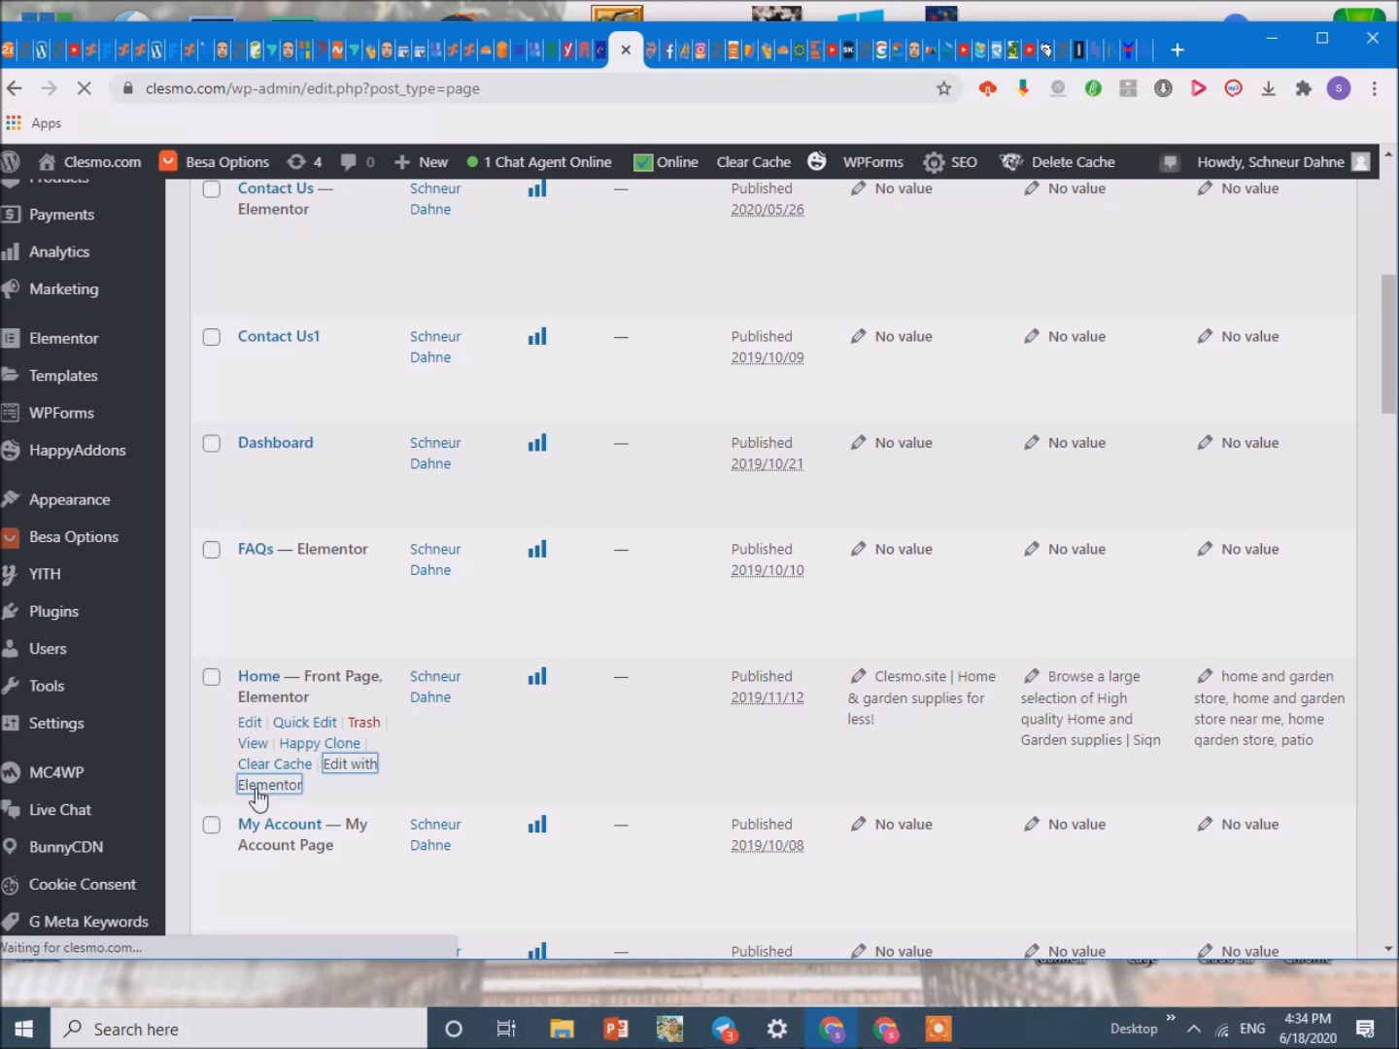
mouse_move(281, 797)
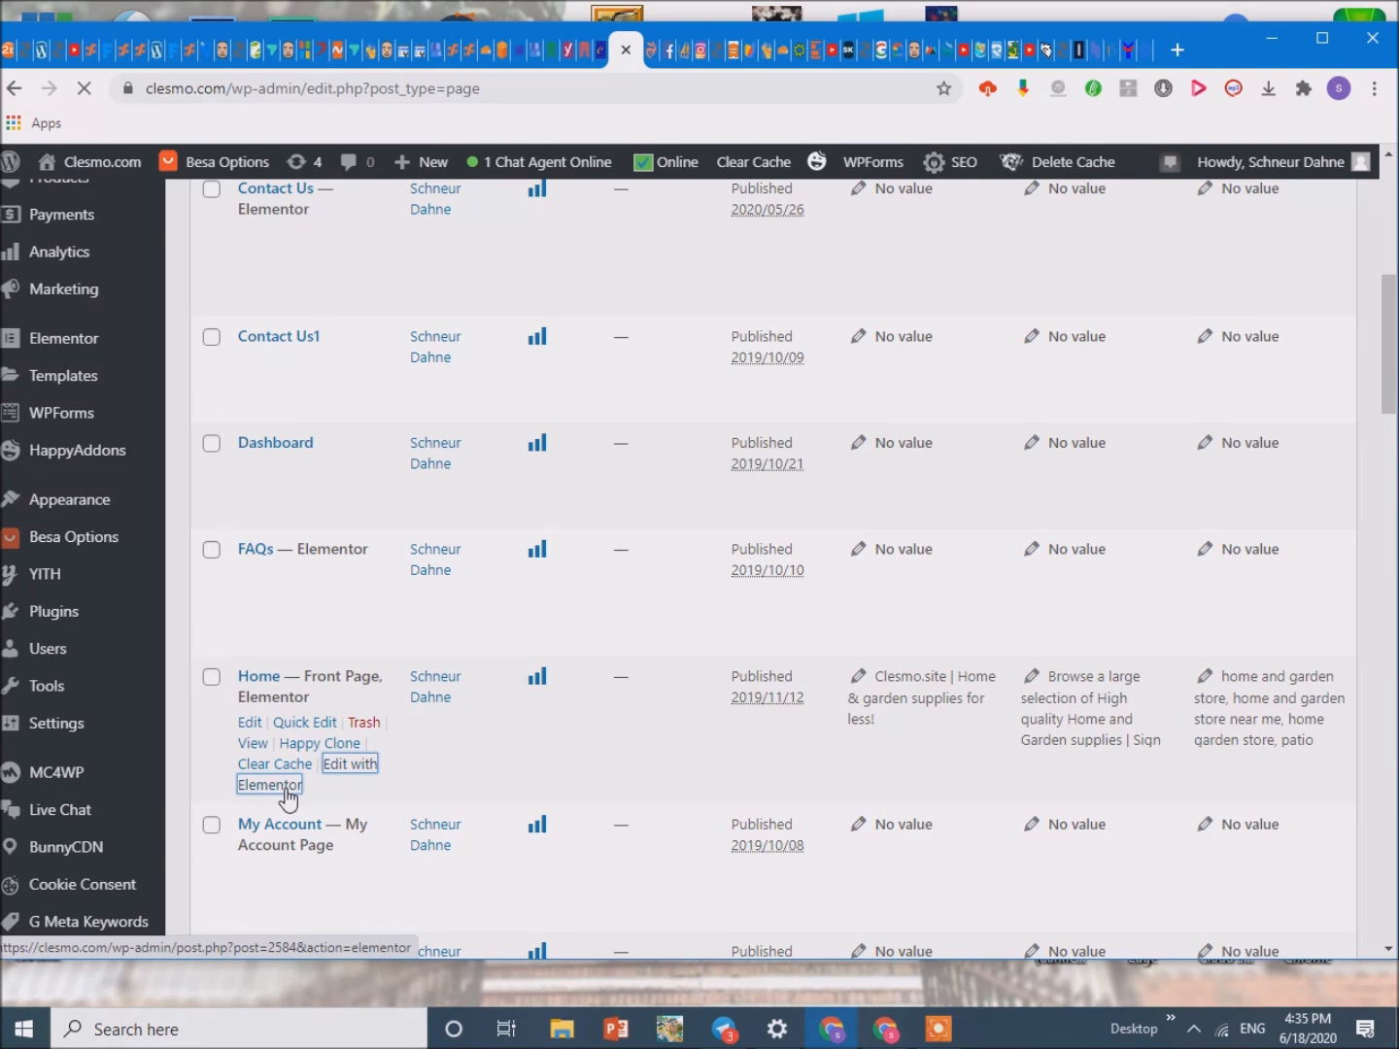
click(268, 785)
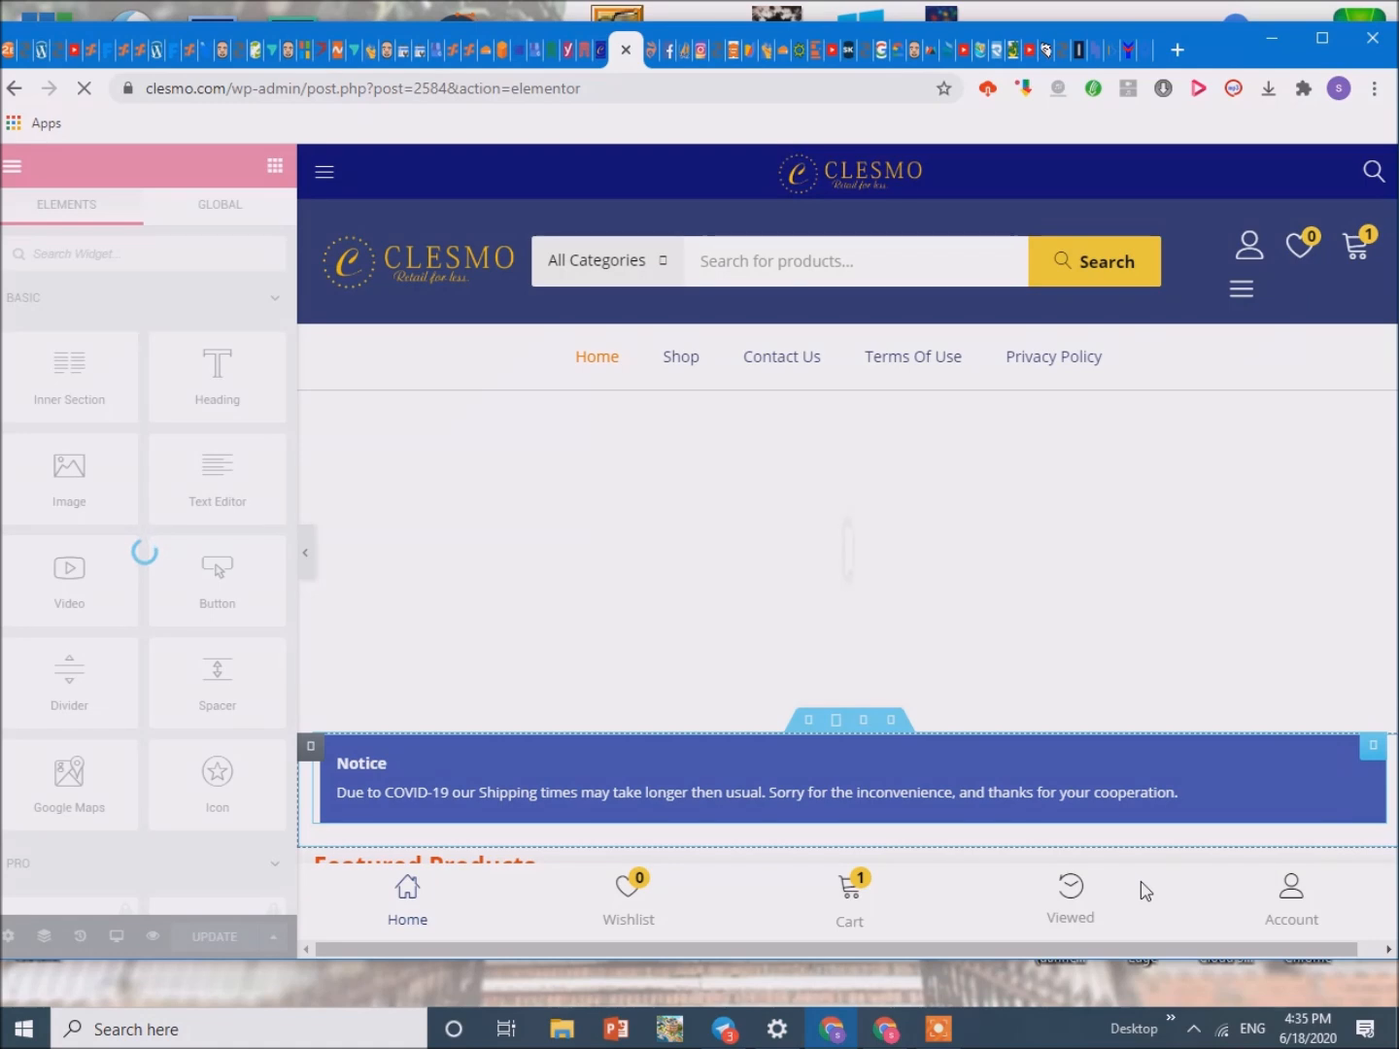
mouse_move(1044, 820)
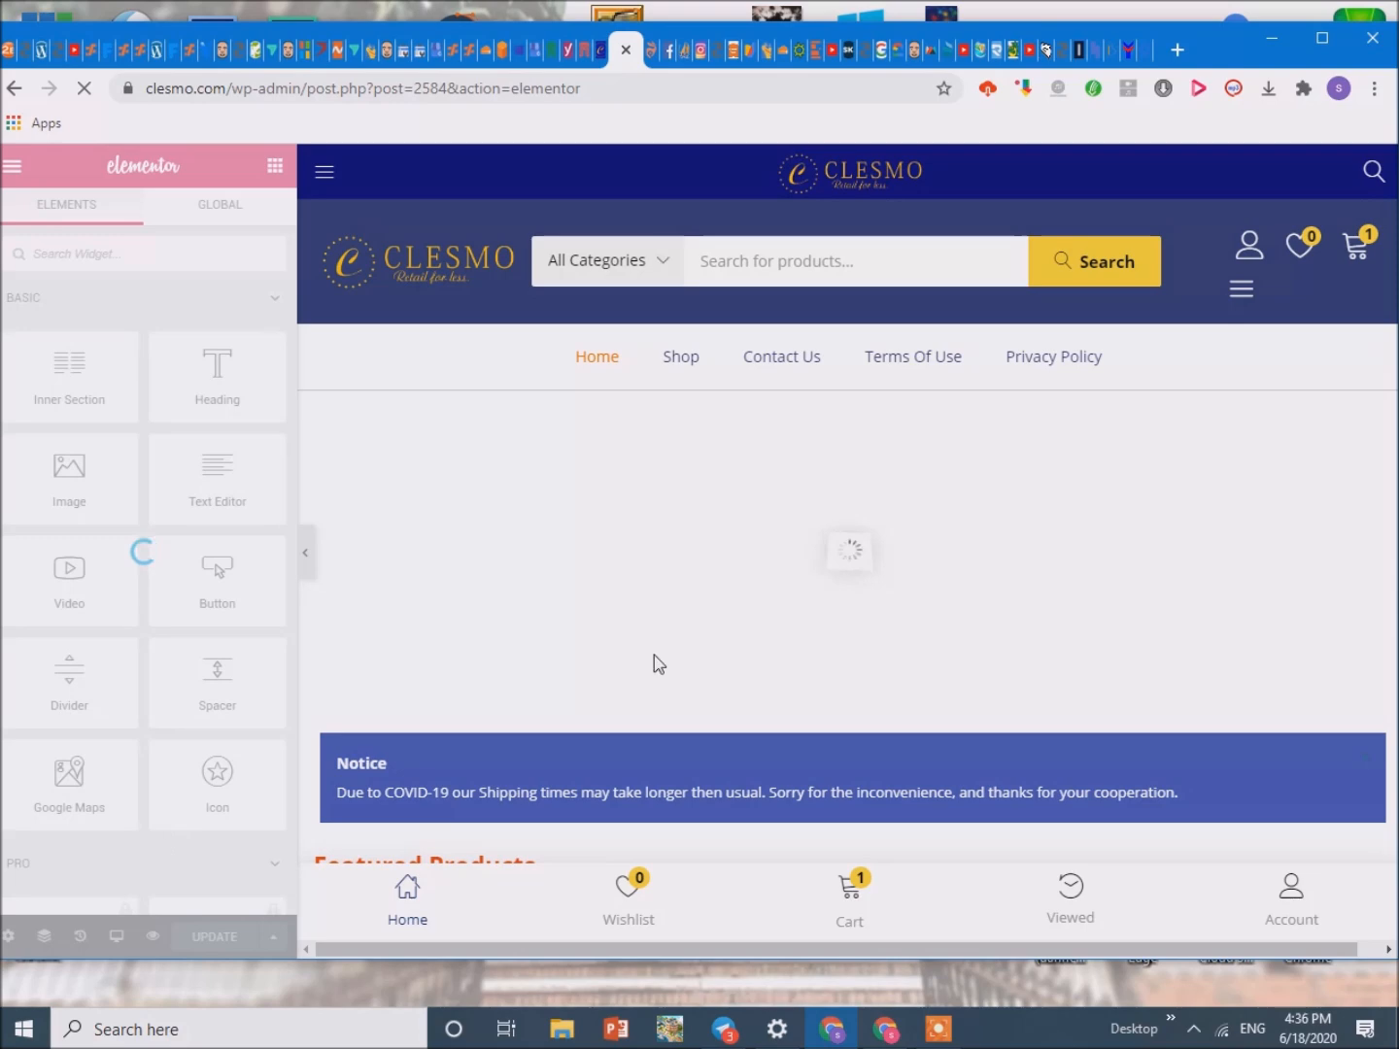
Scroll the Elementor canvas to reveal the Free Shipping slider banner while the widget panel loads.
scroll(down, 3)
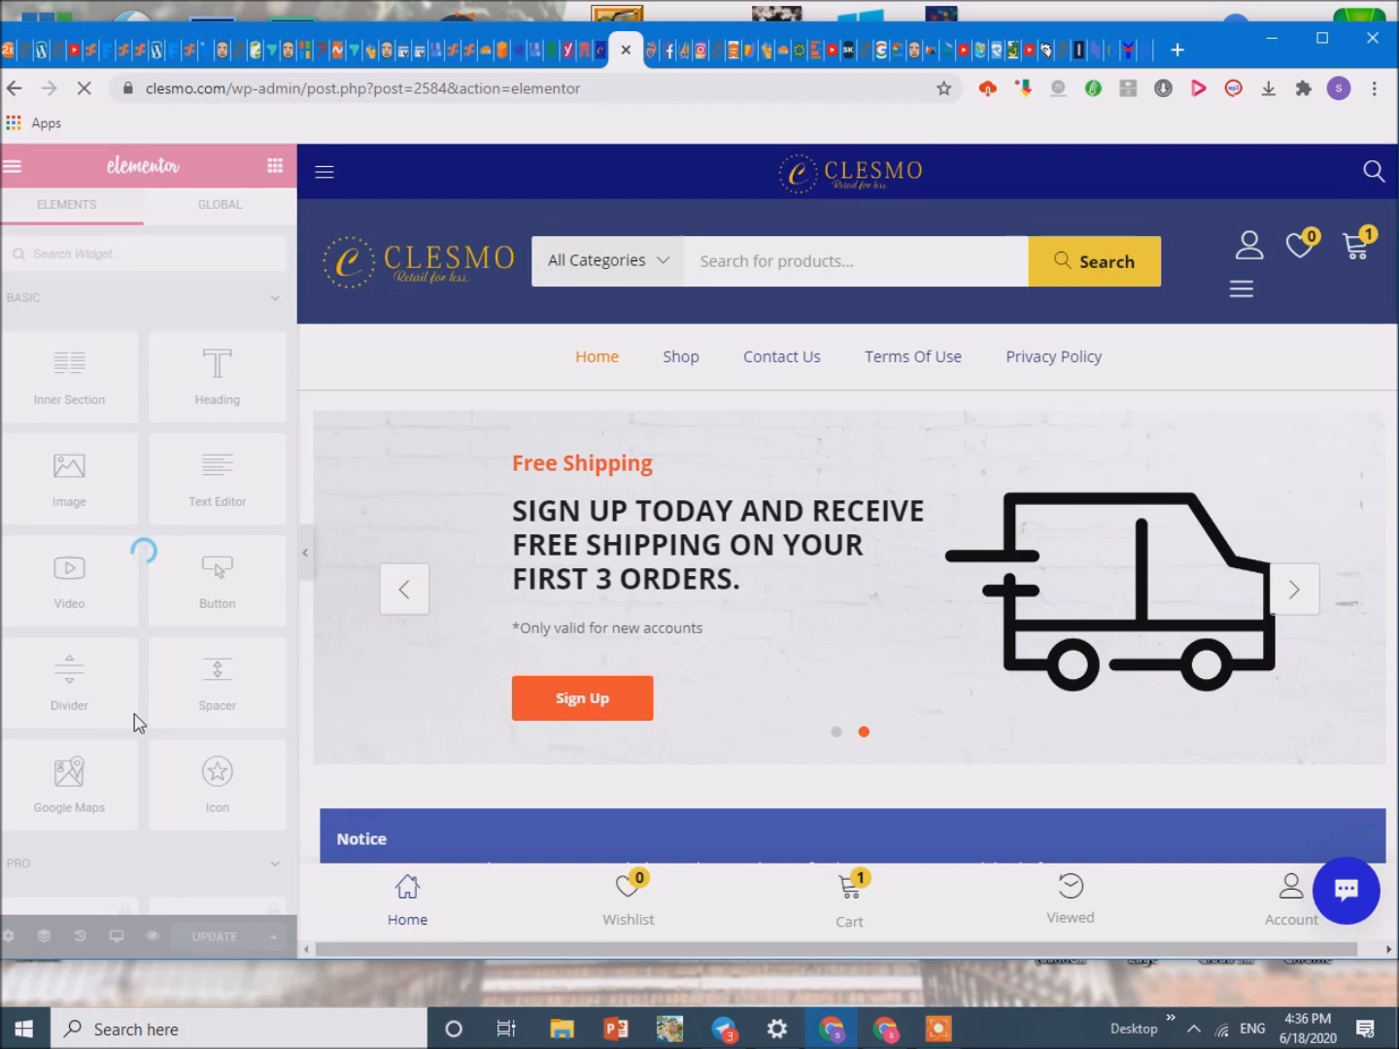
mouse_move(243, 727)
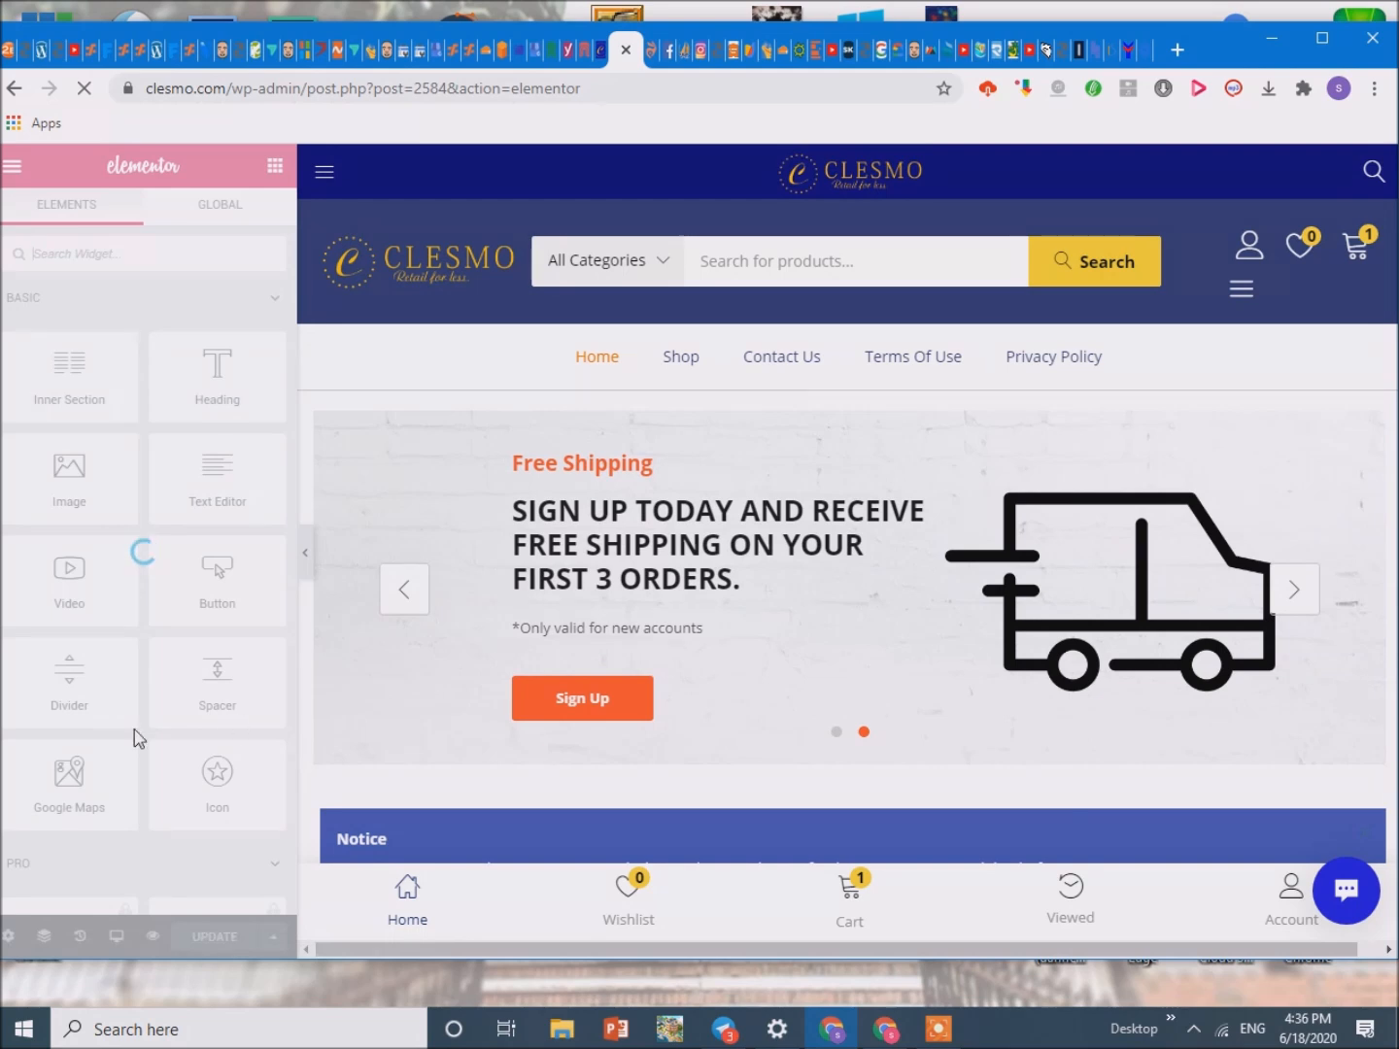
Inspect the stuck widget panel via Chrome DevTools, then scroll its loaded widget list to the WordPress section.
right_click(140, 737)
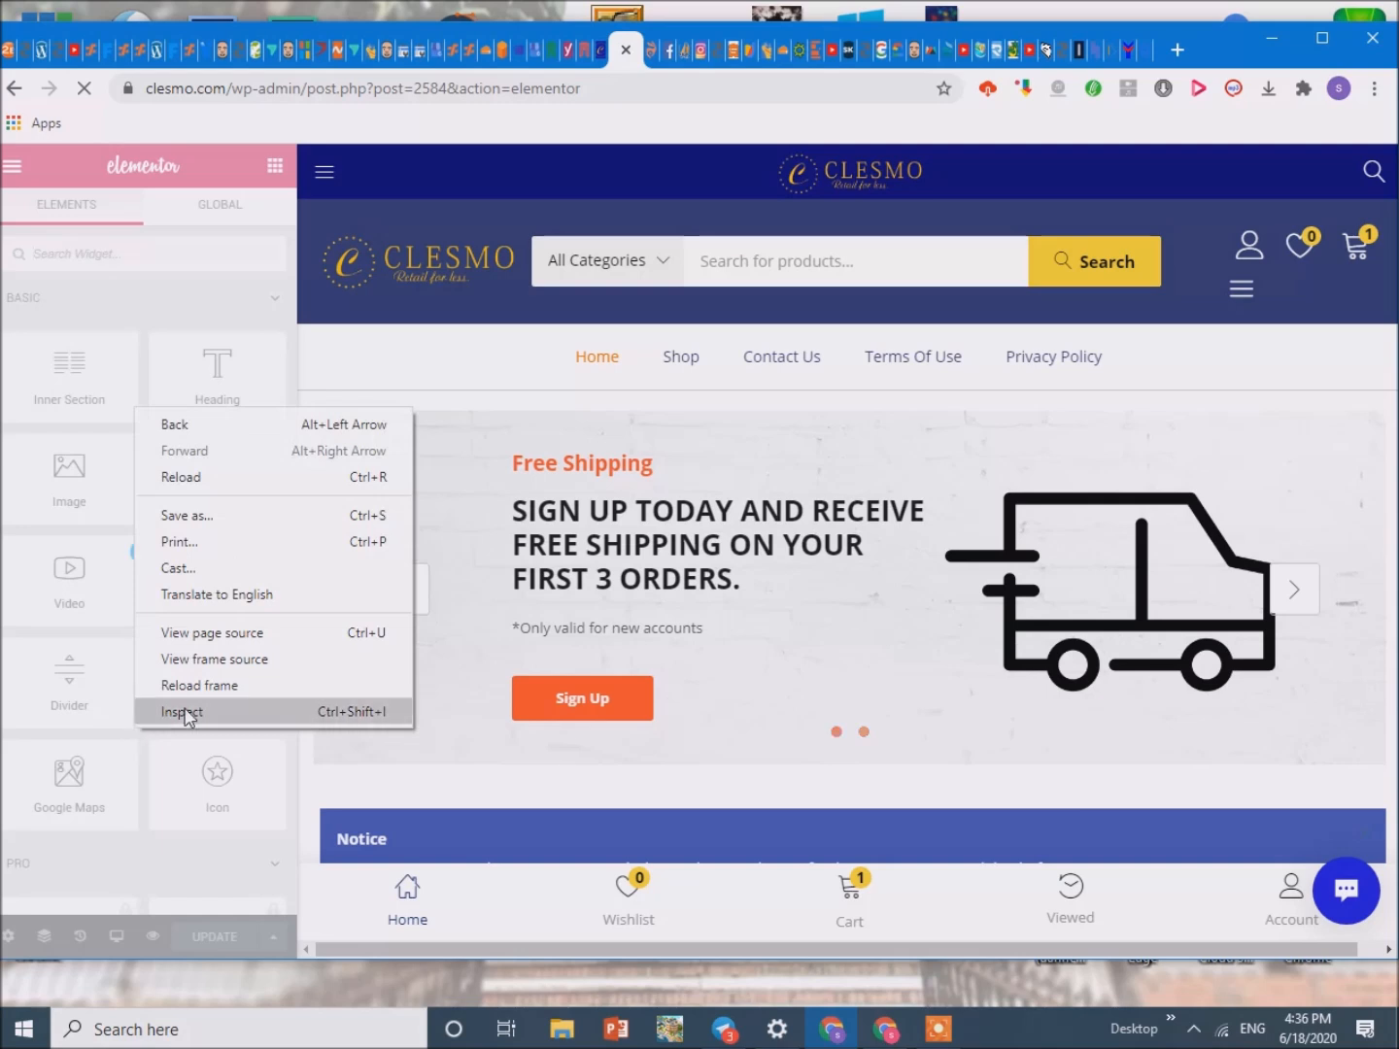
click(182, 712)
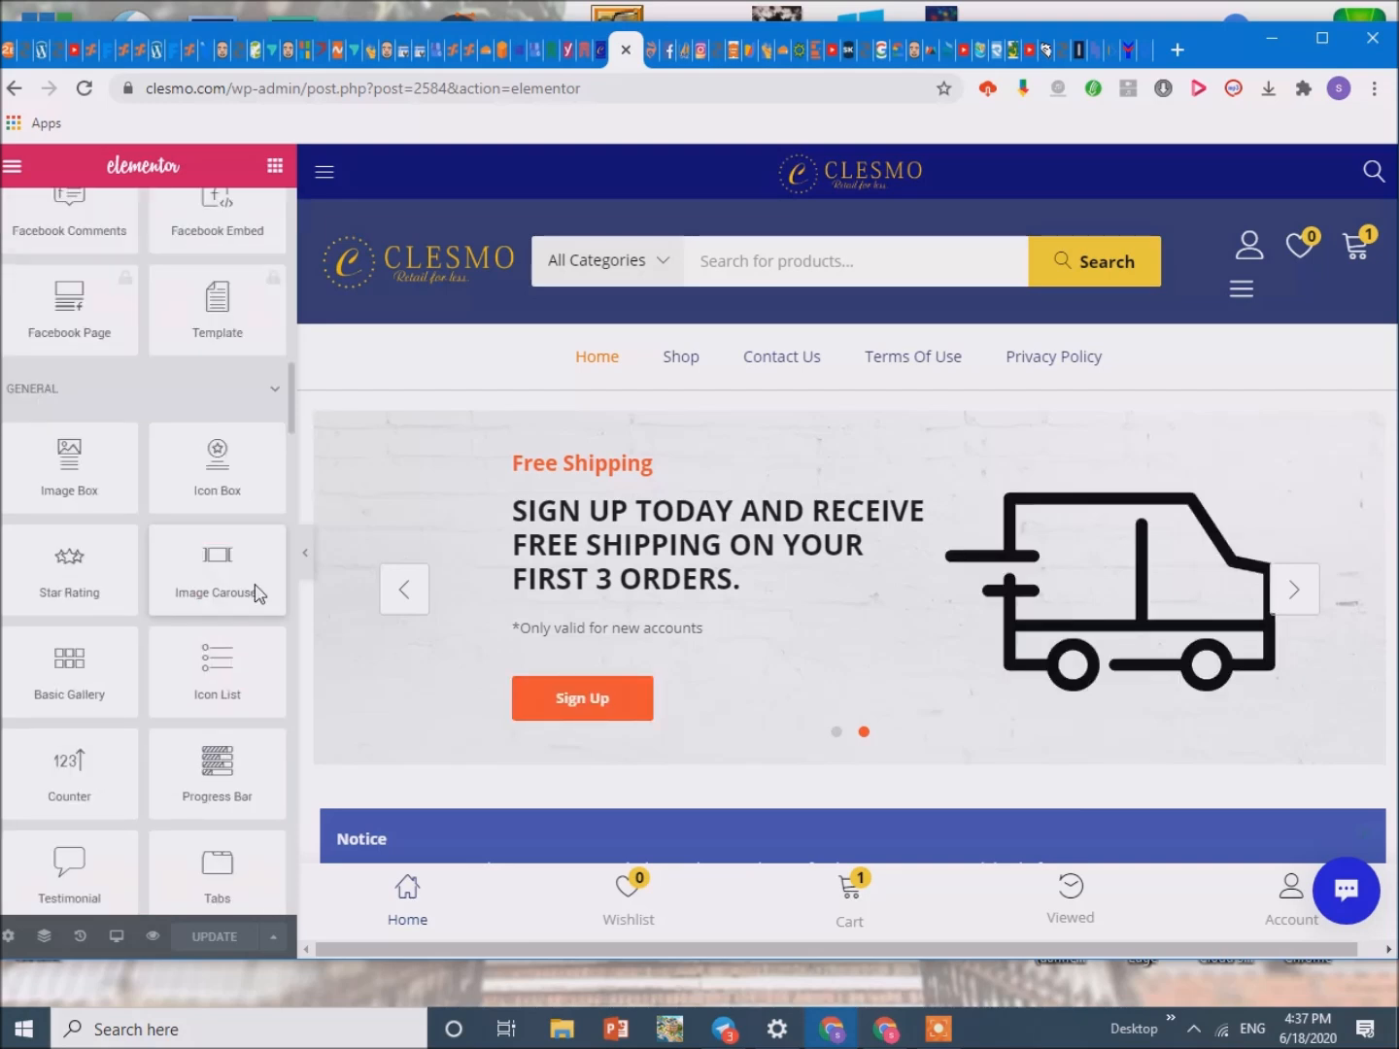
scroll(down, 3)
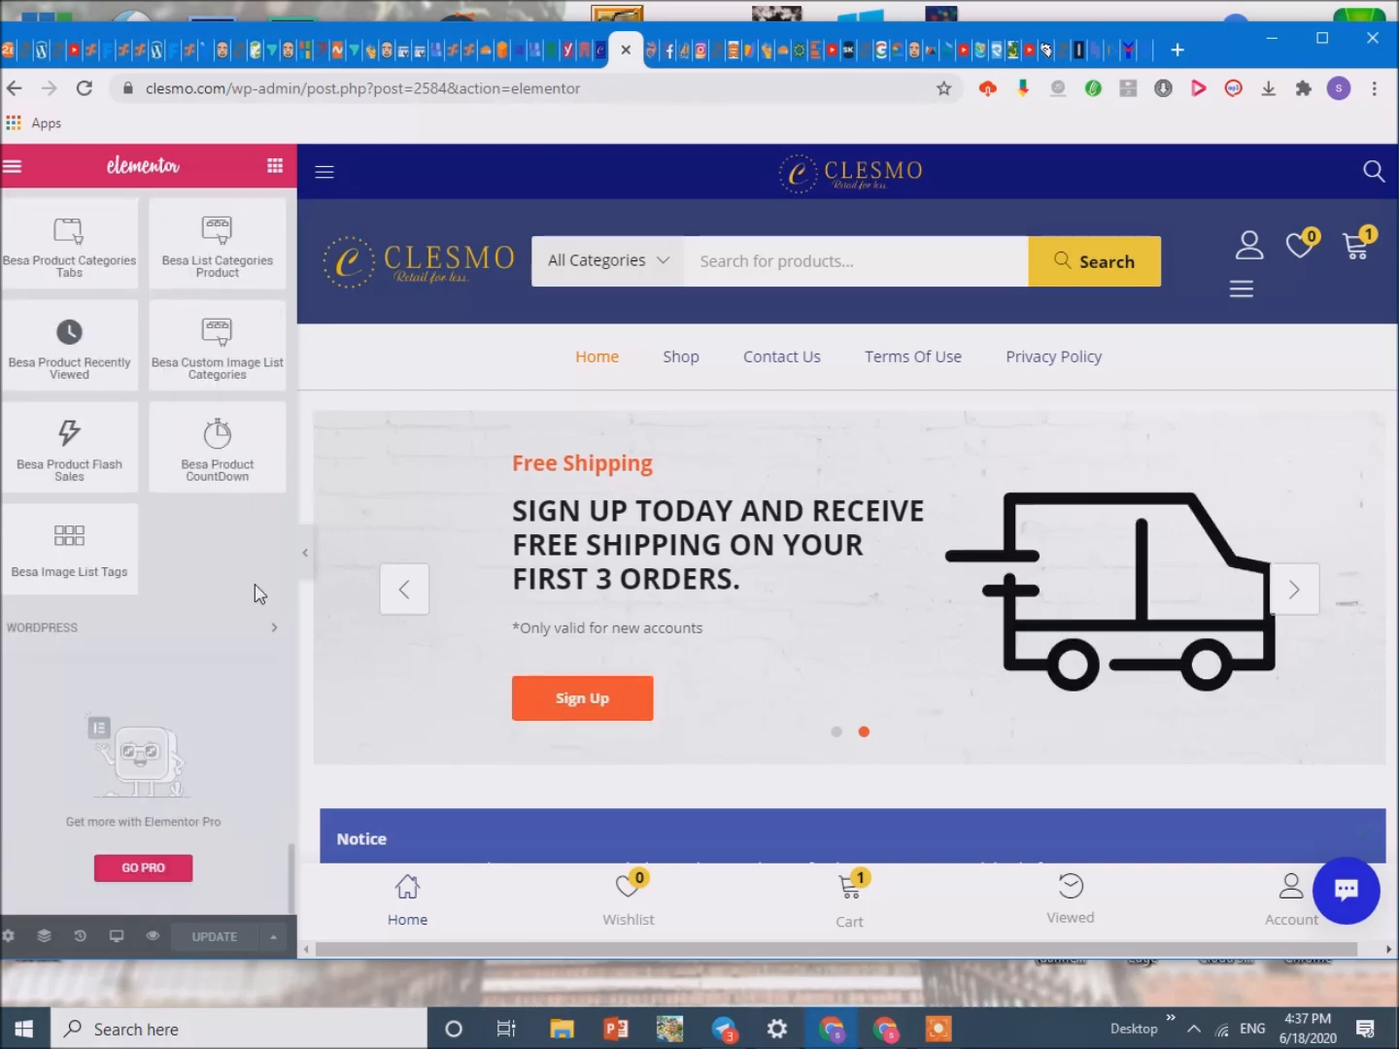
scroll(down, 3)
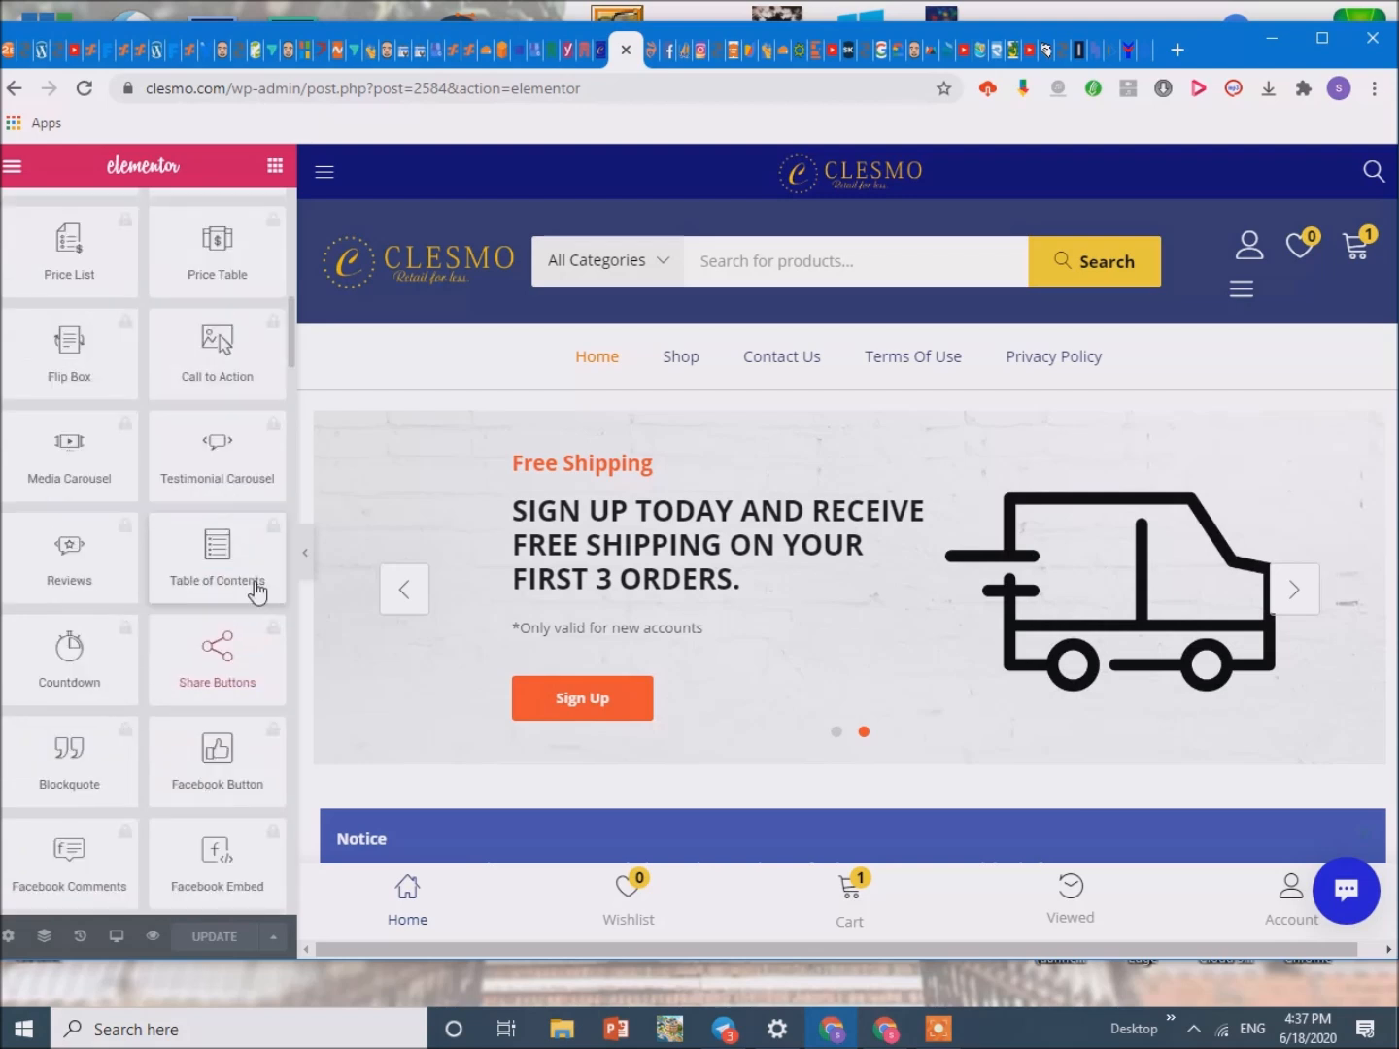